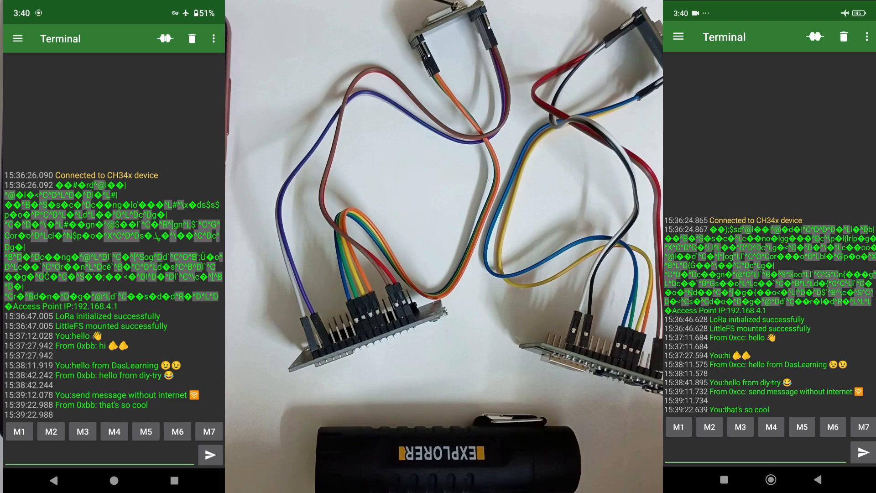
- Switch from the chat demo to the Google Play Store's Search page
{"action": "left_click", "coordinate": [755, 452]}
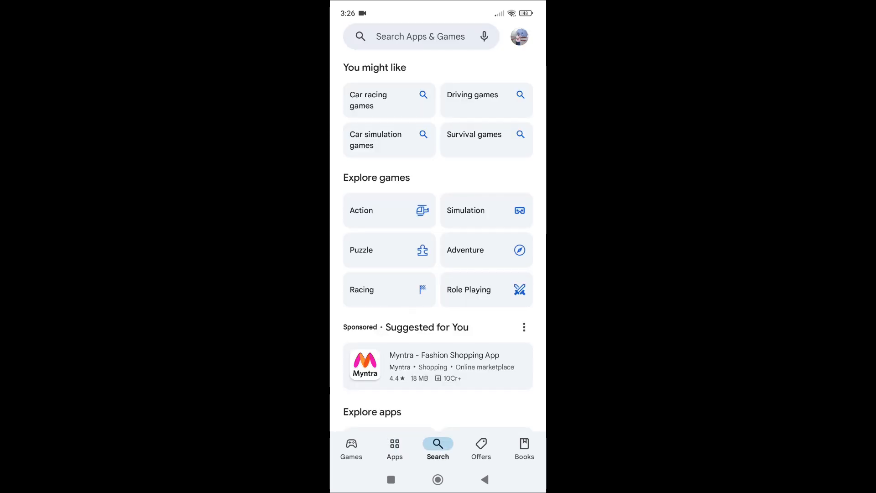
- Search Play Store for 'usb', pick Kai Morich's Serial USB Terminal and install it
{"action": "left_click", "coordinate": [420, 36]}
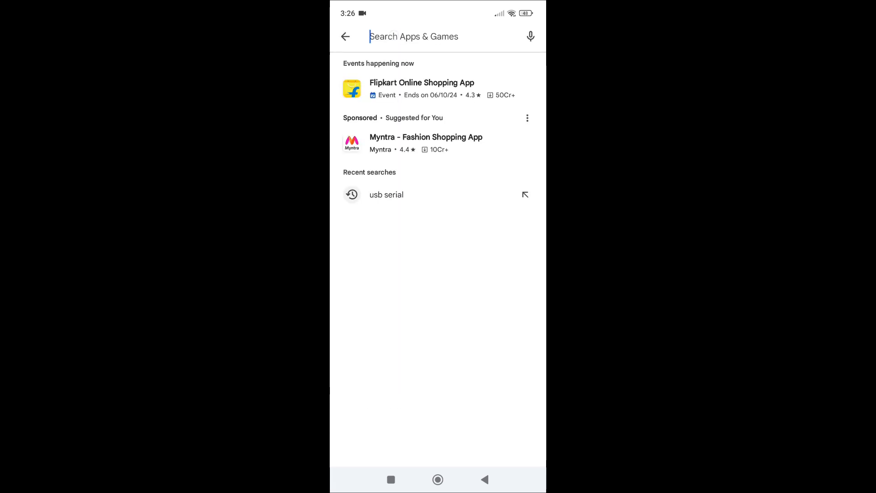
{"action": "type", "text": "usb serial"}
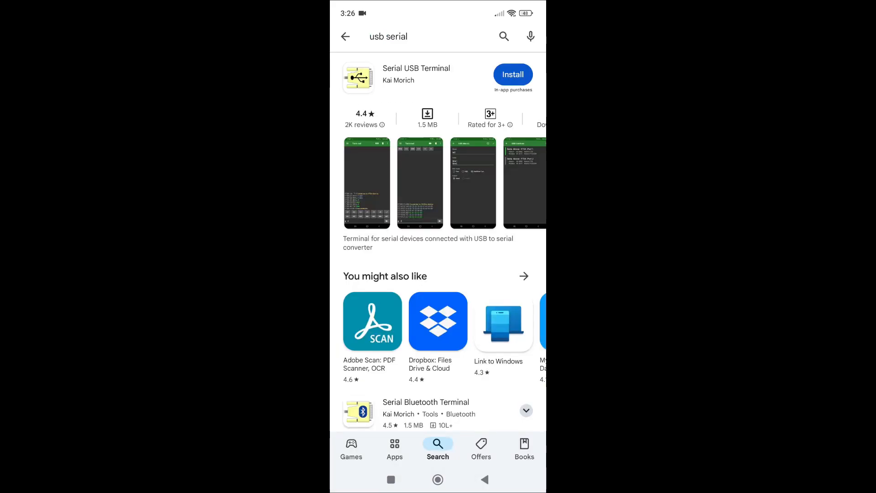
{"action": "left_click", "coordinate": [416, 77]}
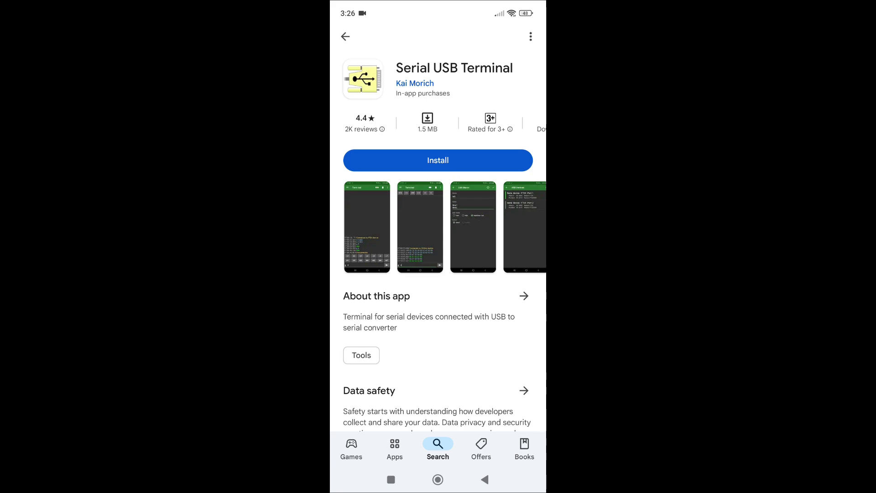
{"action": "left_click", "coordinate": [438, 161]}
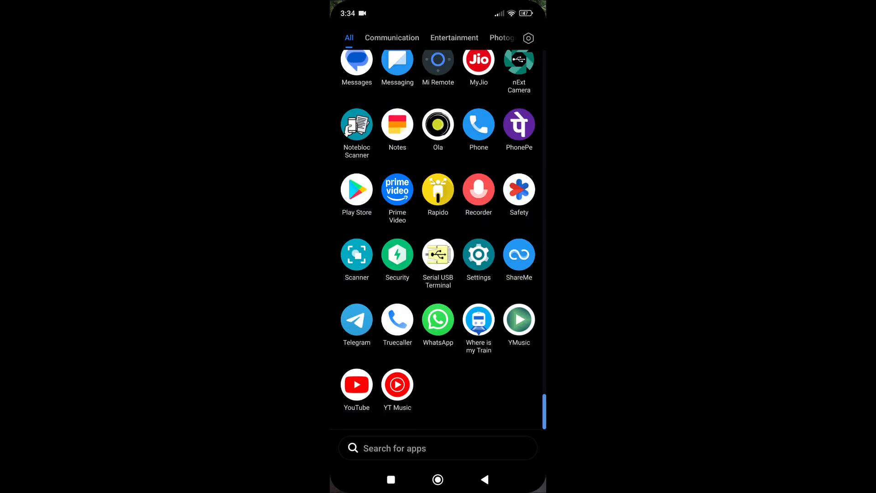
- Launch Serial USB Terminal and set its serial baud rate to 115200 in Settings
{"action": "left_click", "coordinate": [437, 255]}
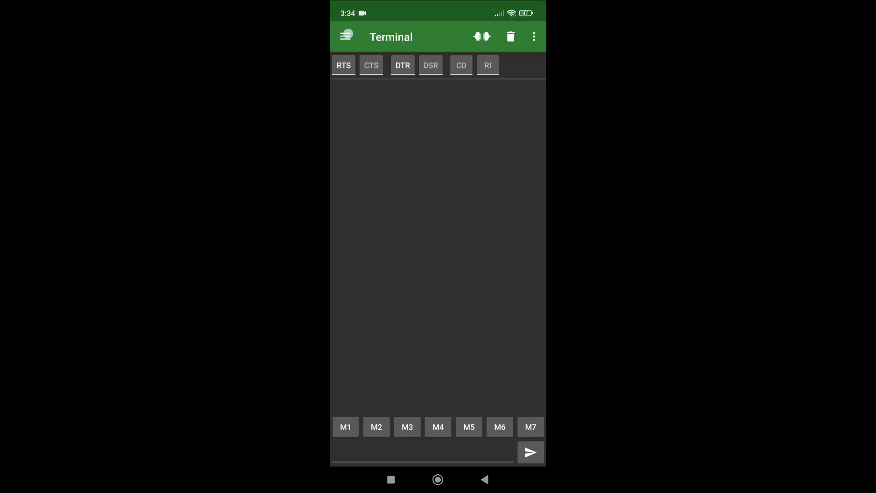
{"action": "left_click", "coordinate": [346, 36]}
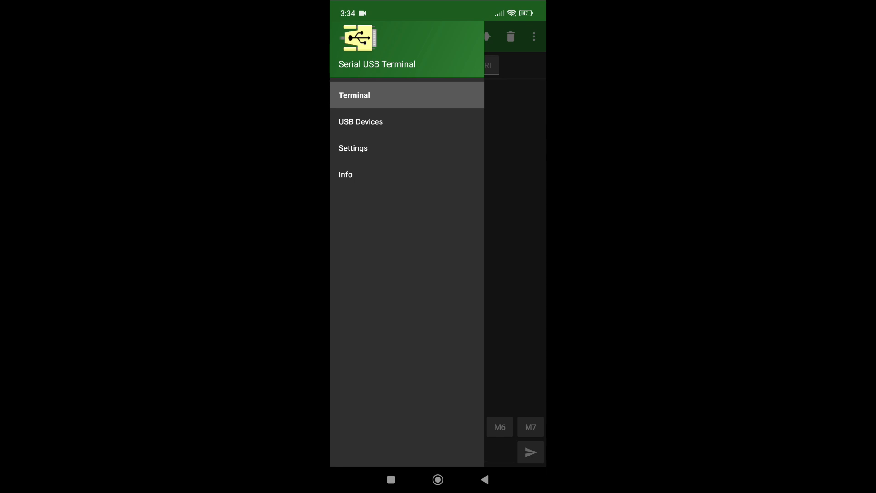
{"action": "left_click", "coordinate": [353, 147]}
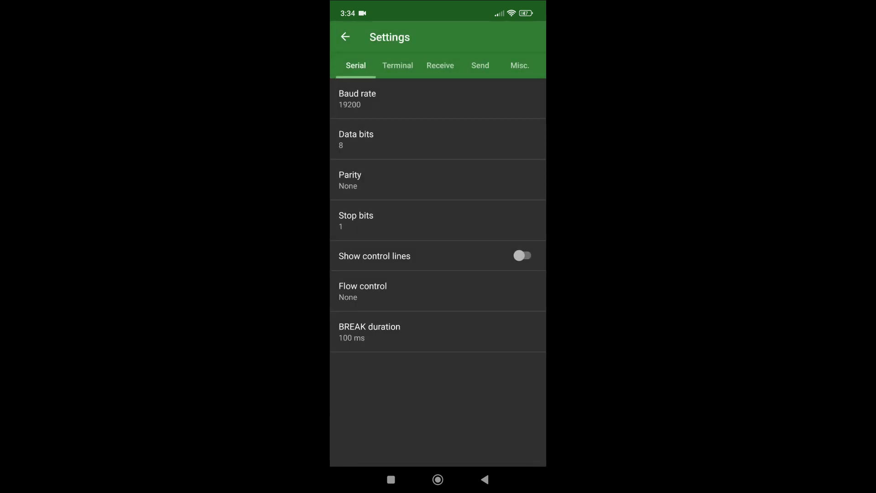
{"action": "left_click", "coordinate": [437, 99]}
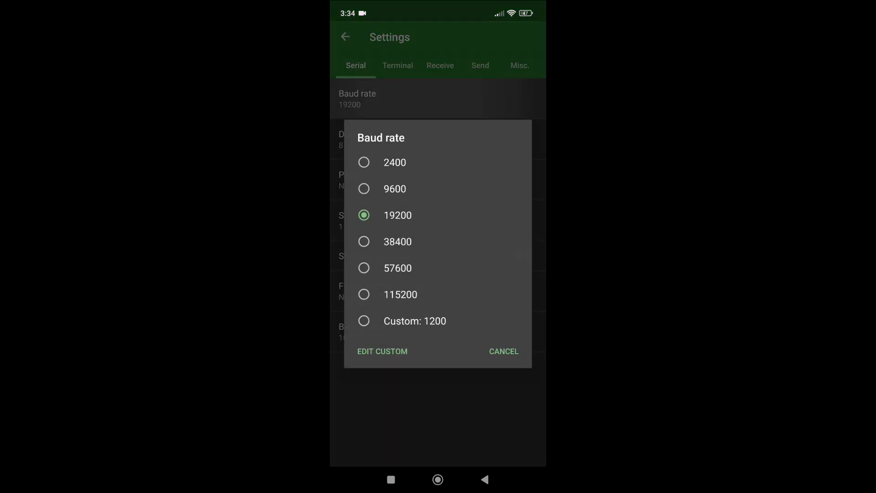
{"action": "left_click", "coordinate": [364, 295]}
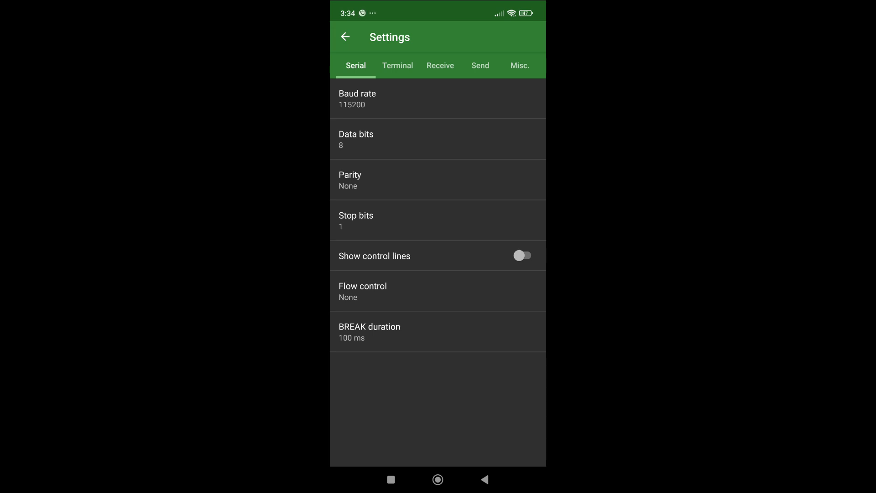
{"action": "left_click", "coordinate": [479, 66]}
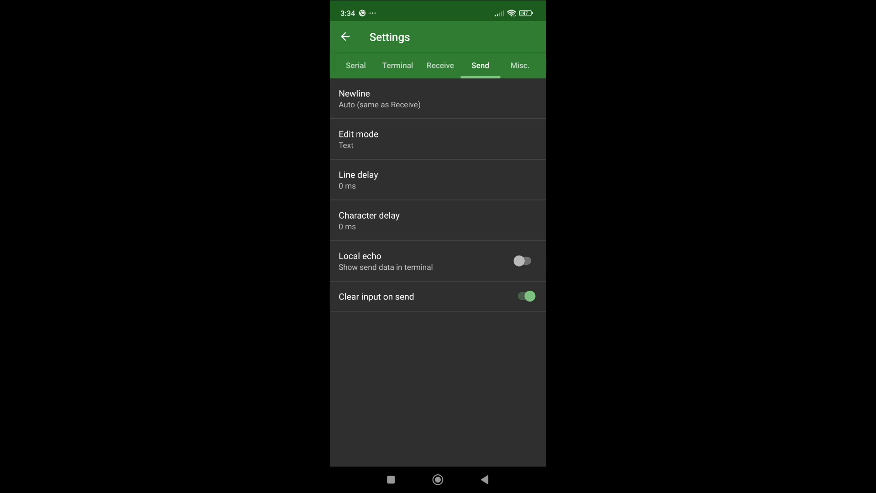
- Switch off 'Clear input on send', leave Local echo off, and return to the home screen
{"action": "left_click", "coordinate": [522, 296]}
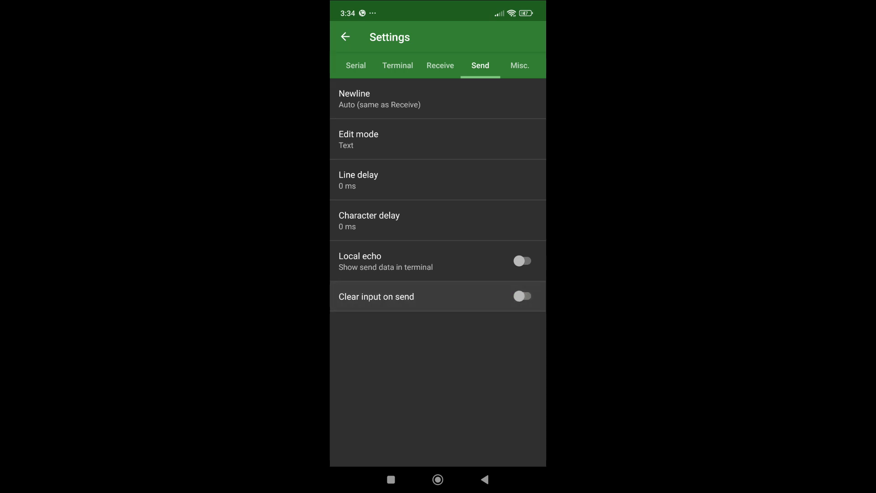
{"action": "left_click", "coordinate": [522, 260]}
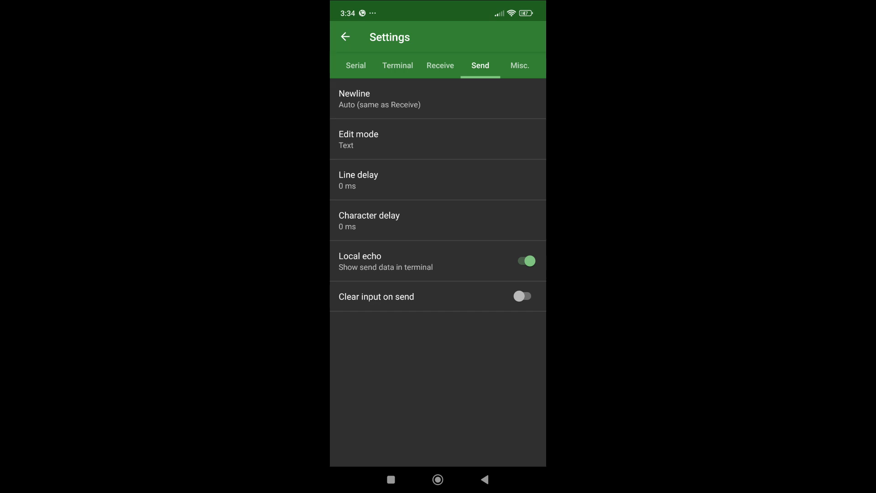
{"action": "left_click", "coordinate": [522, 260]}
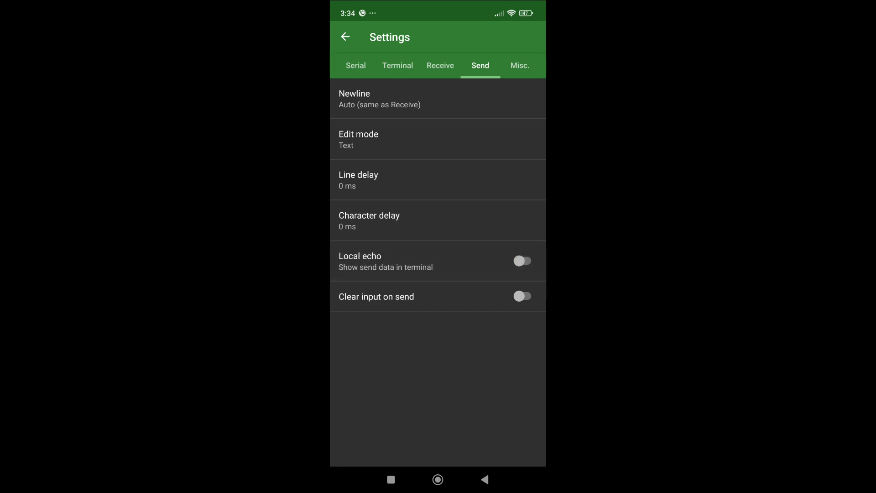
{"action": "left_click", "coordinate": [345, 37]}
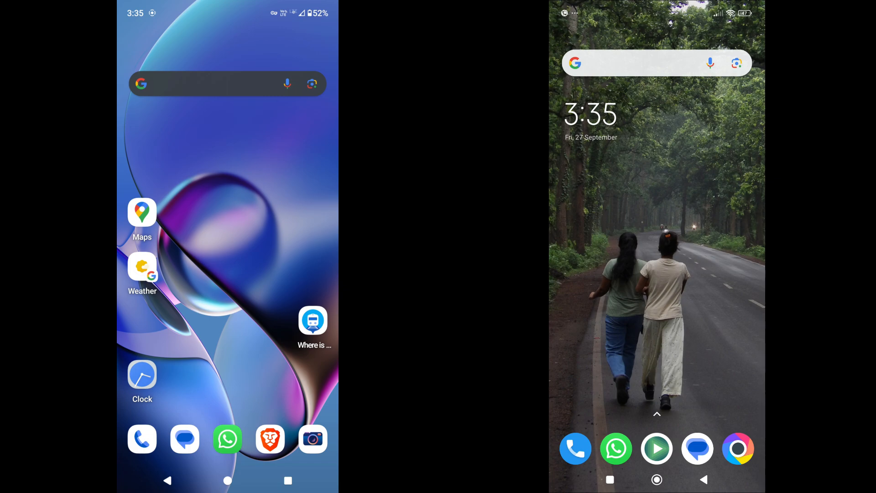
- Accept the USB serial prompt on both phones so each terminal connects to its CH34x LoRa module
{"action": "scroll", "scroll_direction": "up", "scroll_amount": 3}
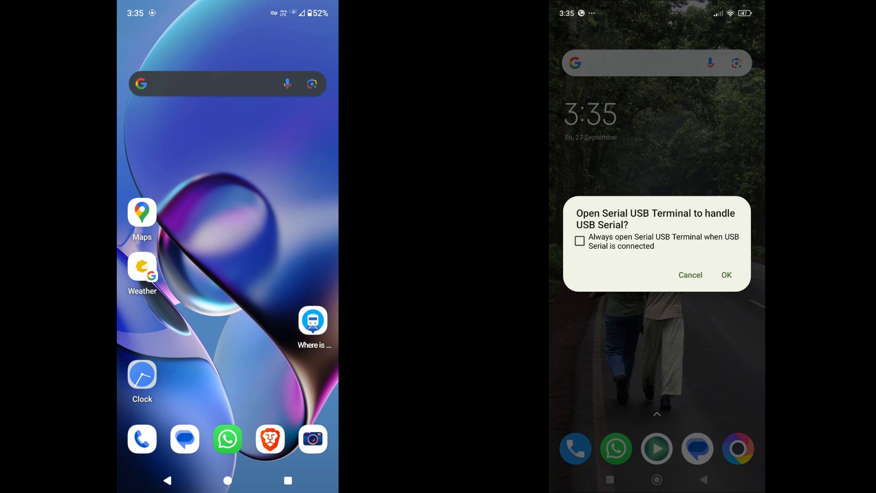
{"action": "left_click", "coordinate": [725, 275]}
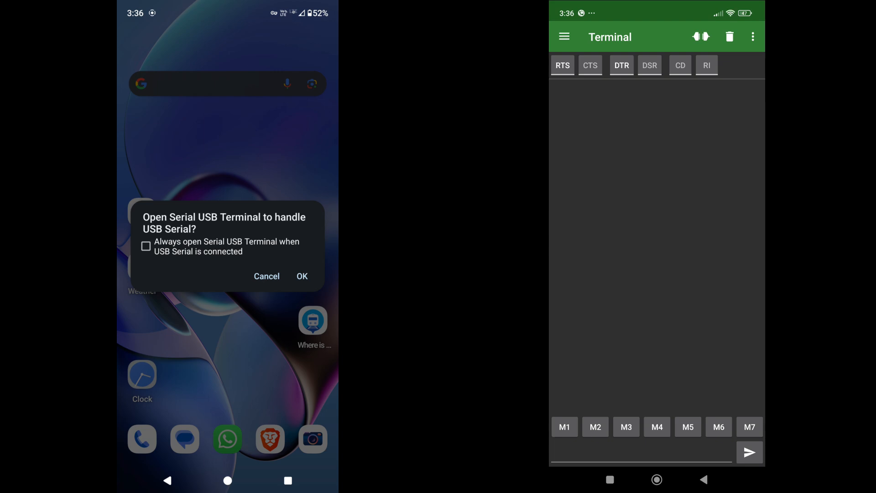
{"action": "left_click", "coordinate": [301, 275]}
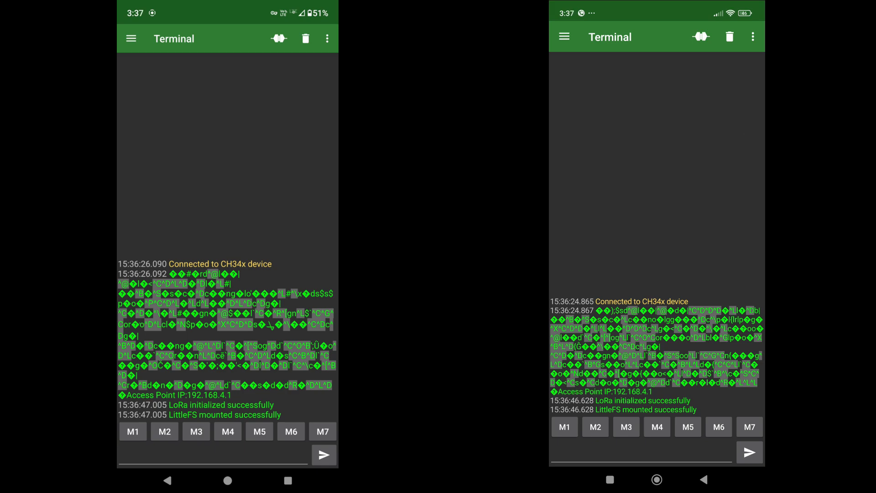
- Send 'hello' from the left phone and a 'hi' reply from the right phone over LoRa
{"action": "type", "text": "hello 👋"}
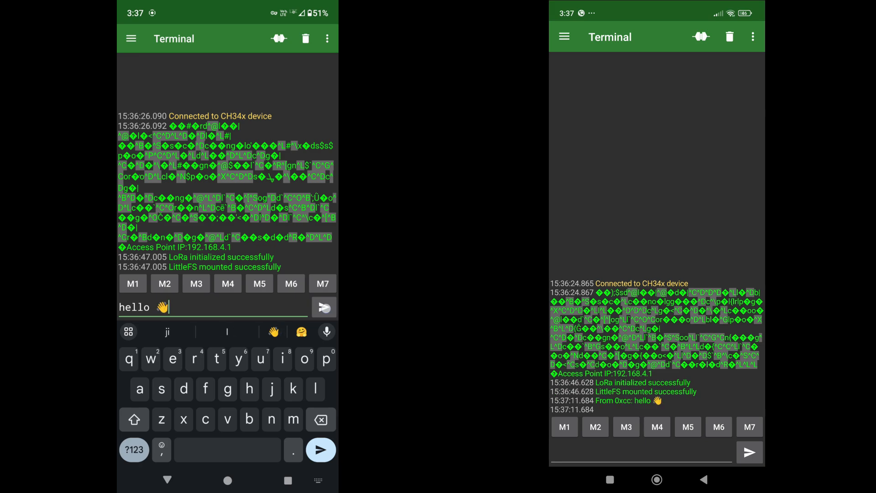
{"action": "left_click", "coordinate": [323, 307]}
{"action": "type", "text": "hi 🫷🫷"}
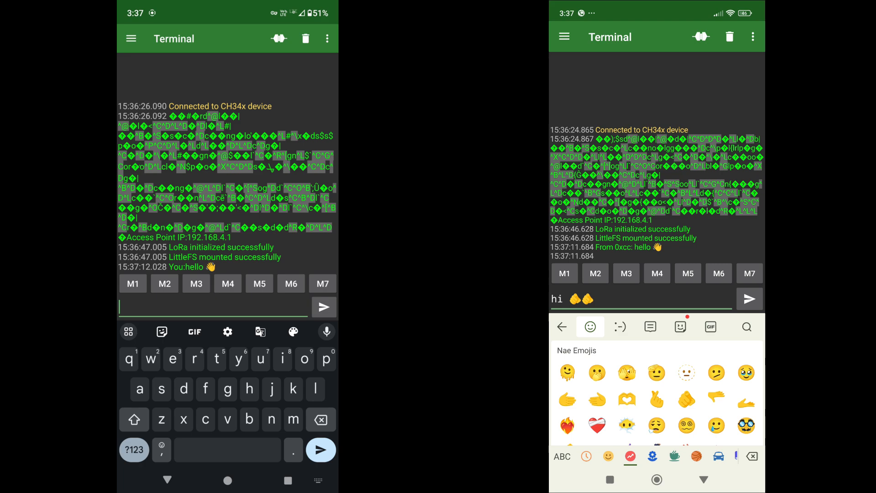
{"action": "left_click", "coordinate": [750, 298]}
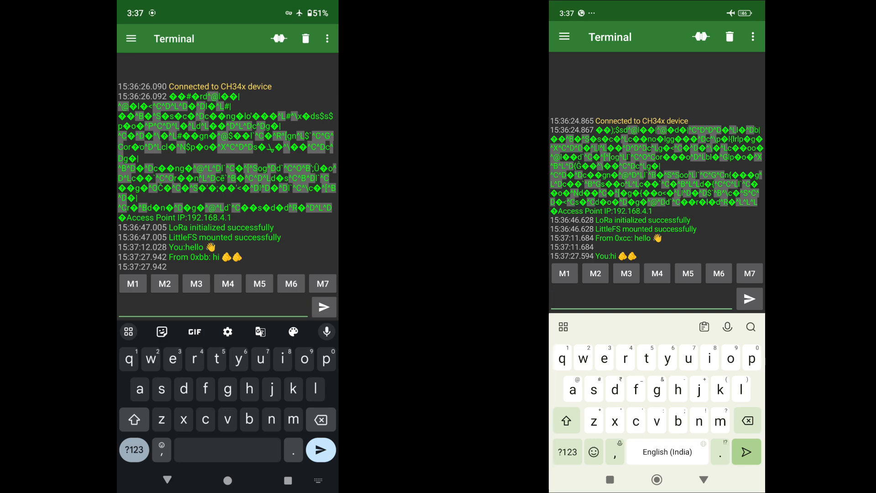
- Exchange 'hello from DasLearning' and 'hello from diy-try 😂' between the two phones
{"action": "type", "text": "hello from DasLearning"}
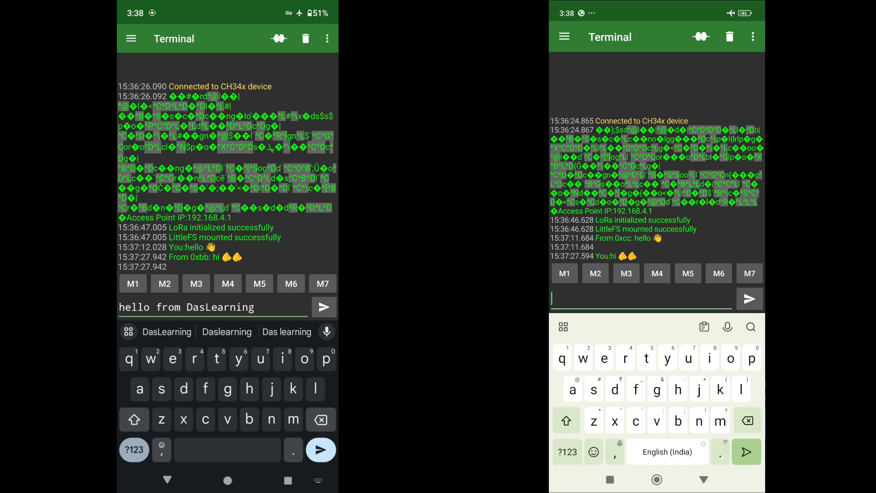
{"action": "left_click", "coordinate": [323, 306]}
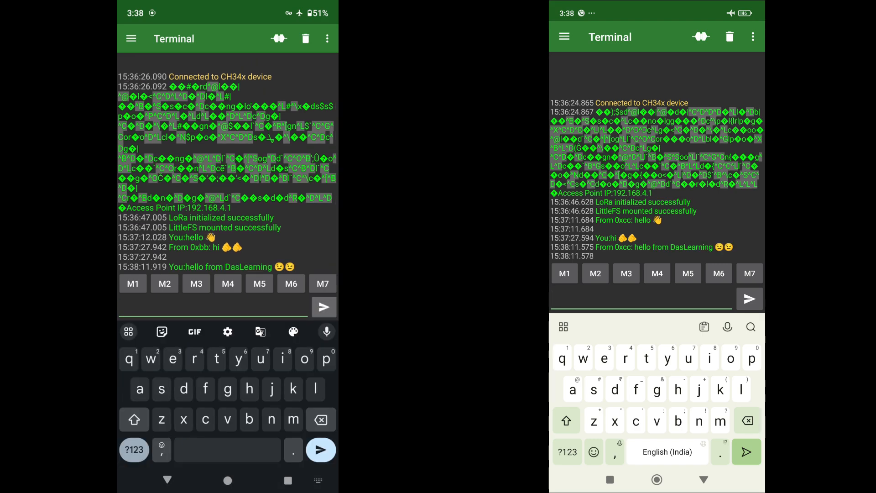
{"action": "type", "text": "hello from diy-try 😂"}
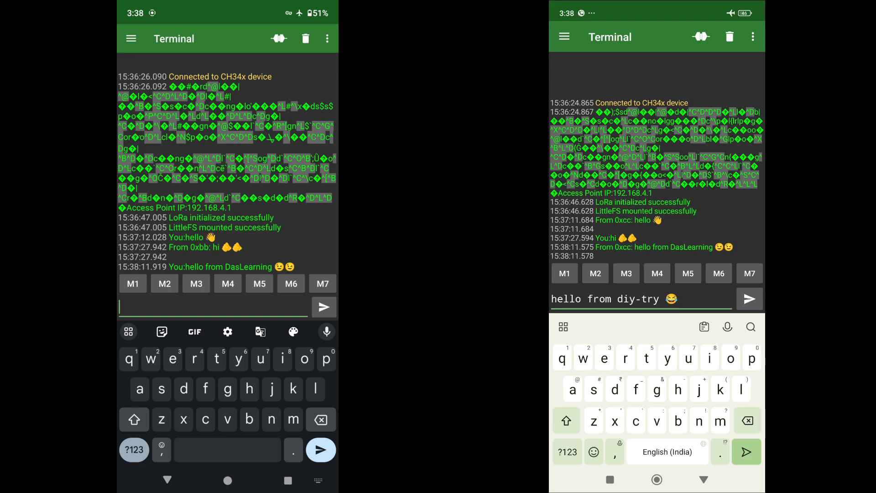
{"action": "left_click", "coordinate": [748, 299]}
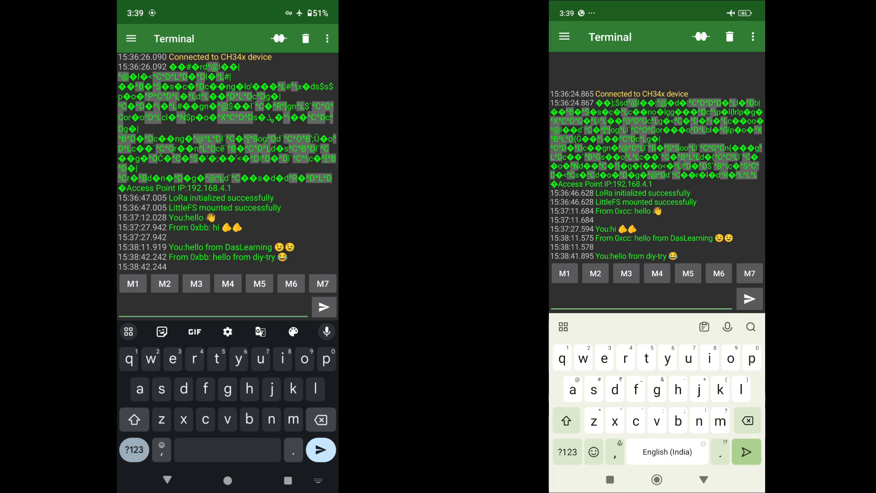
- Send 'send message without internet' and start typing the reply 'that's so cool'
{"action": "type", "text": "send message without internet"}
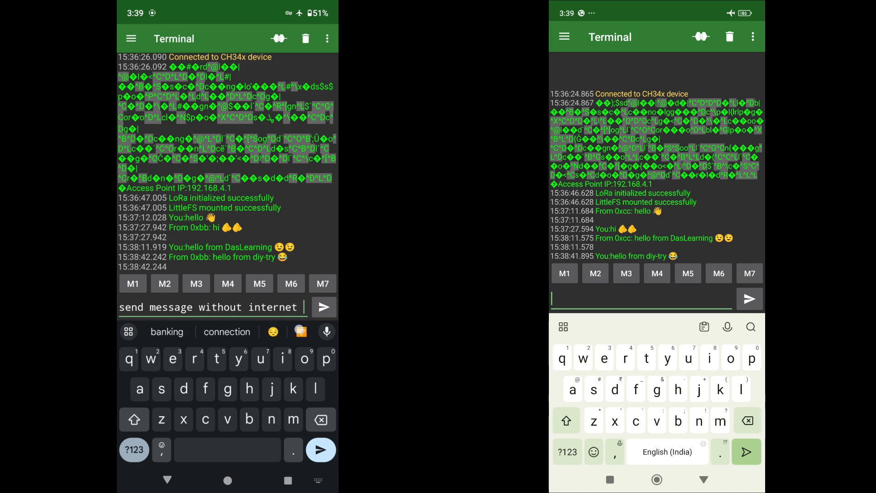
{"action": "left_click", "coordinate": [323, 307]}
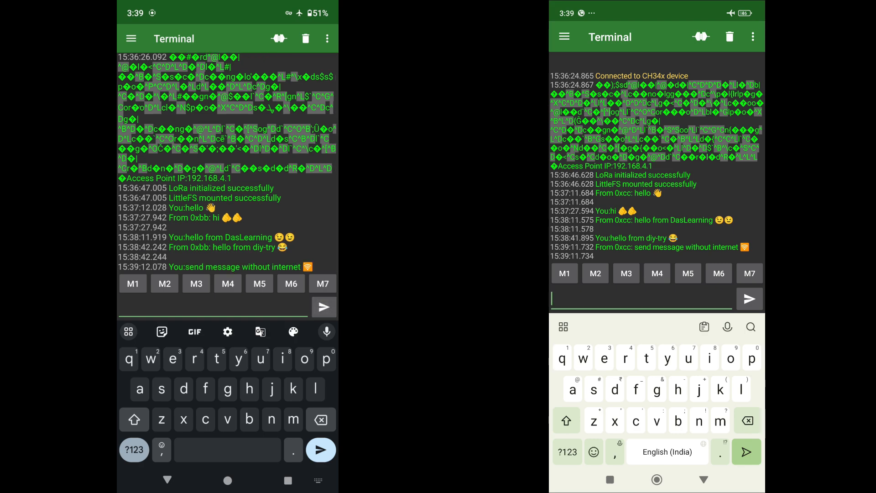
{"action": "type", "text": "that's so cool"}
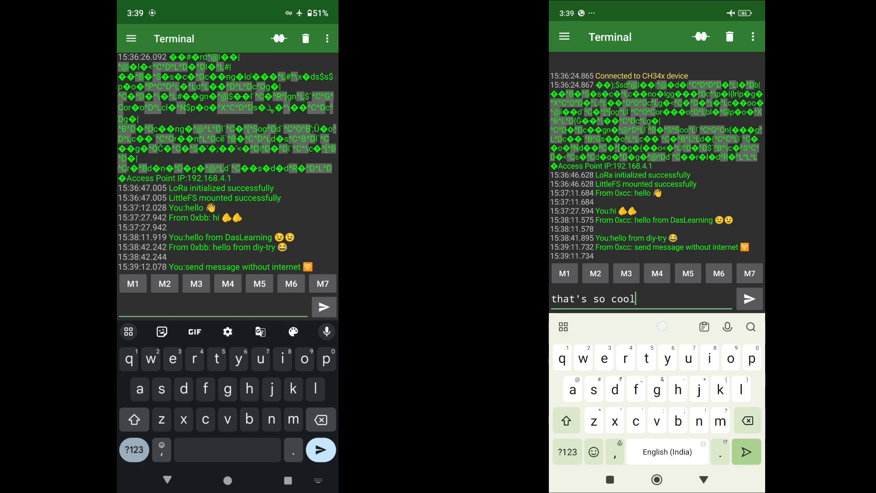